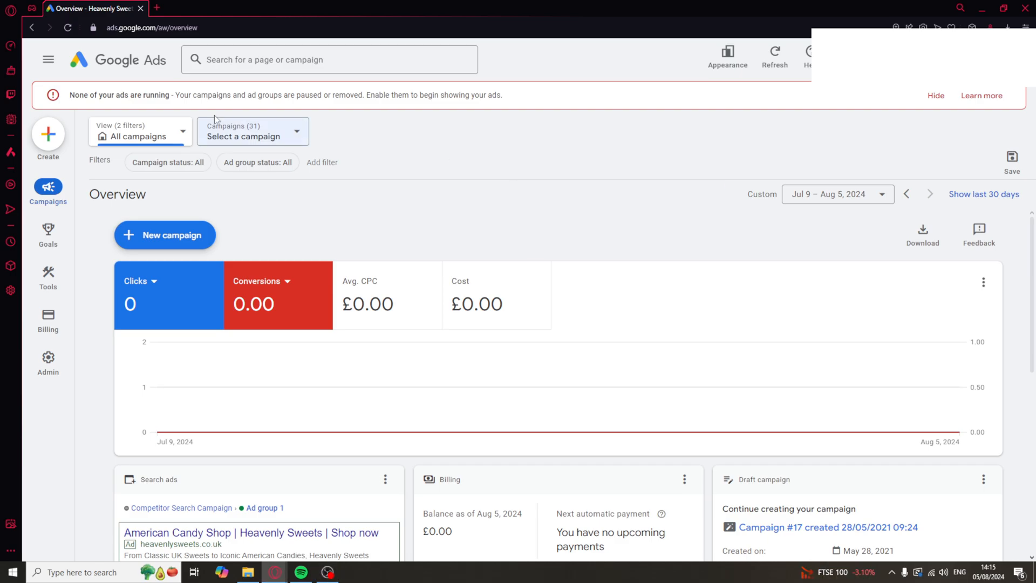
- Reach Audience manager through Tools and the Shared library group in the left navigation
left_click(47, 362)
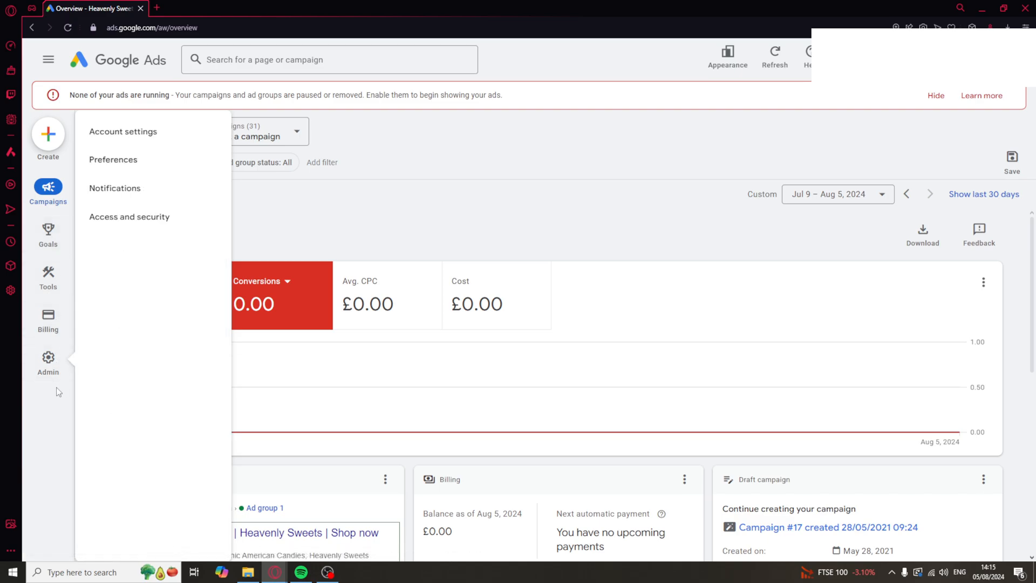
left_click(48, 272)
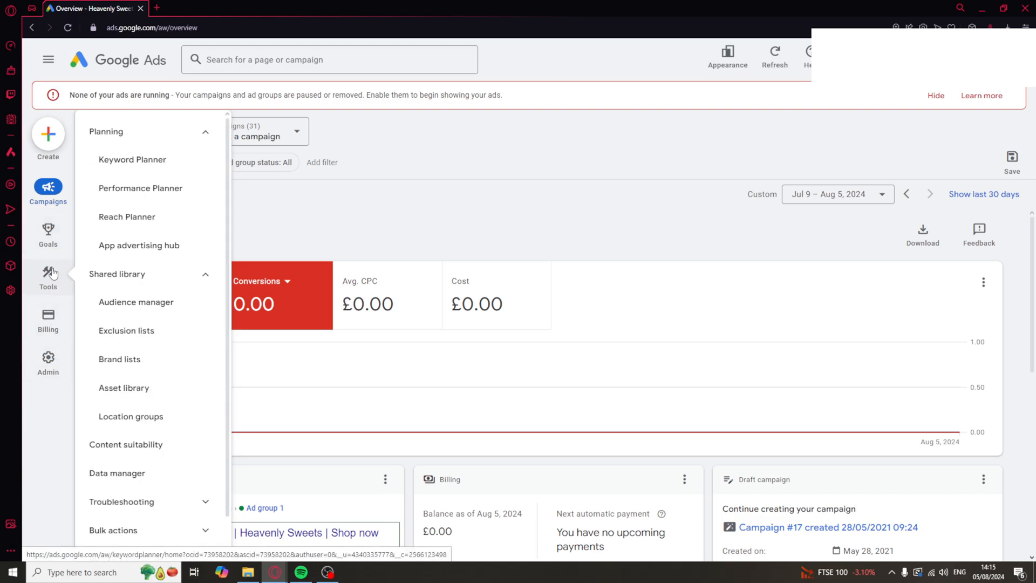
left_click(146, 273)
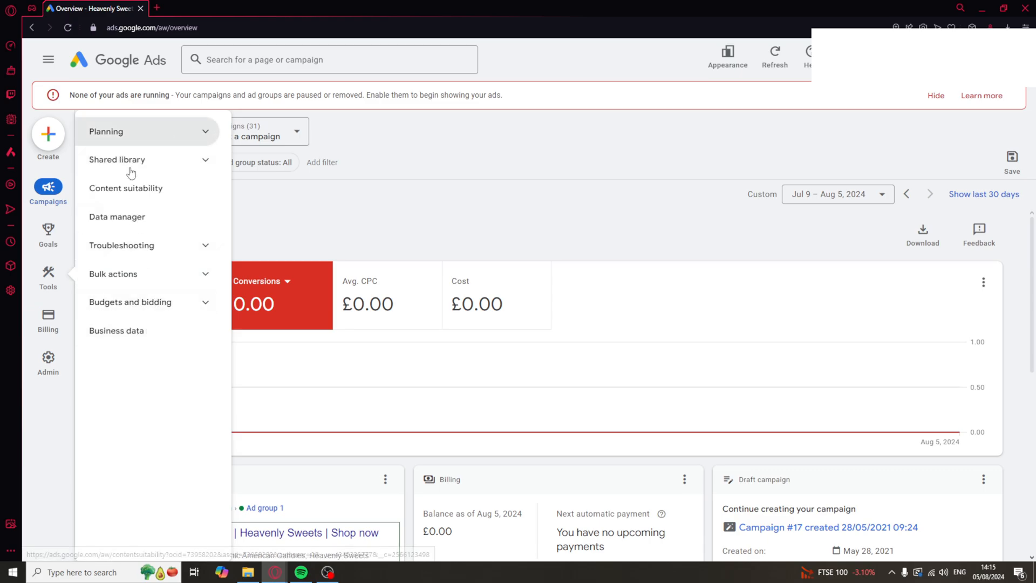
left_click(148, 159)
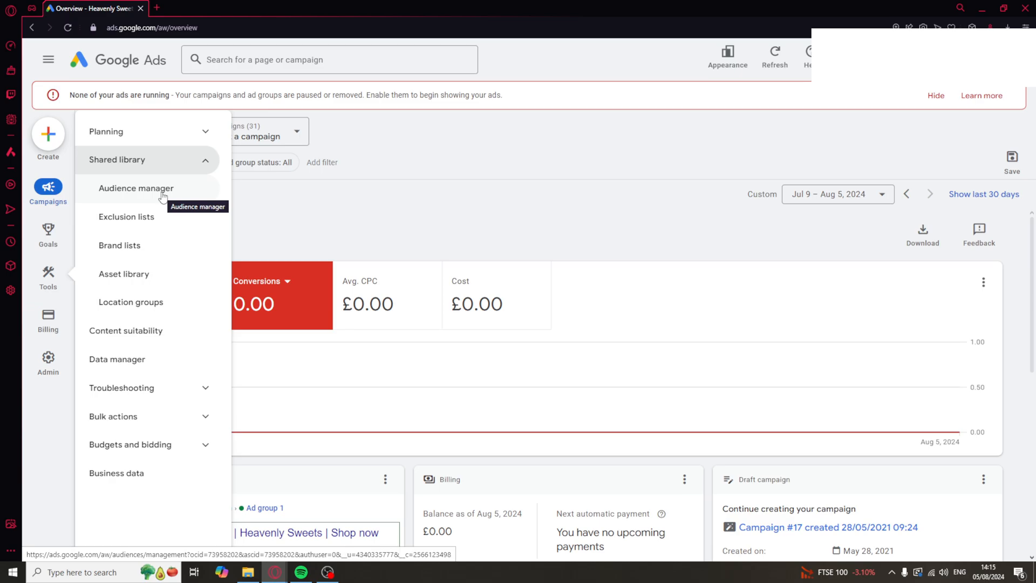
left_click(135, 188)
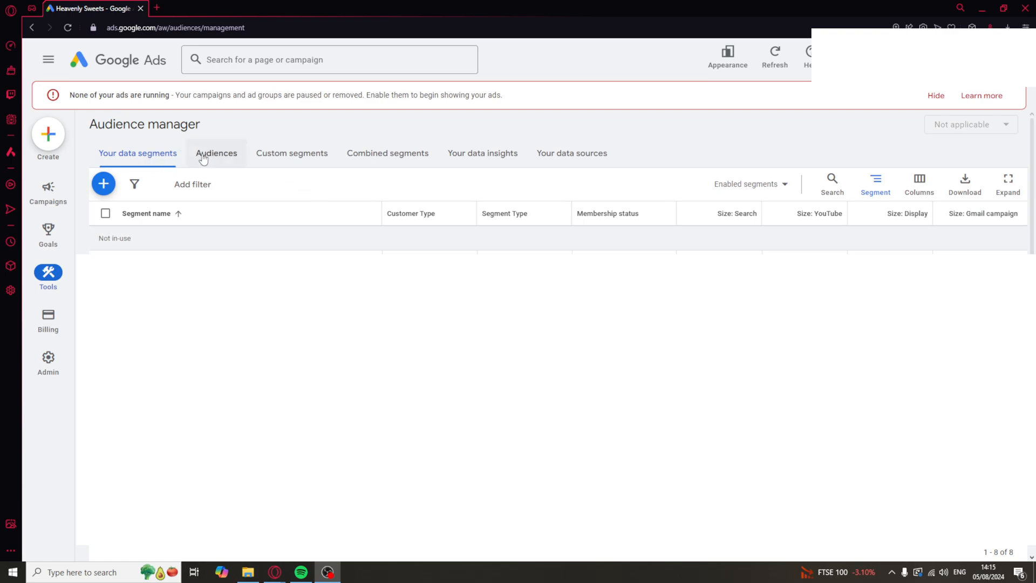
mouse_move(699, 180)
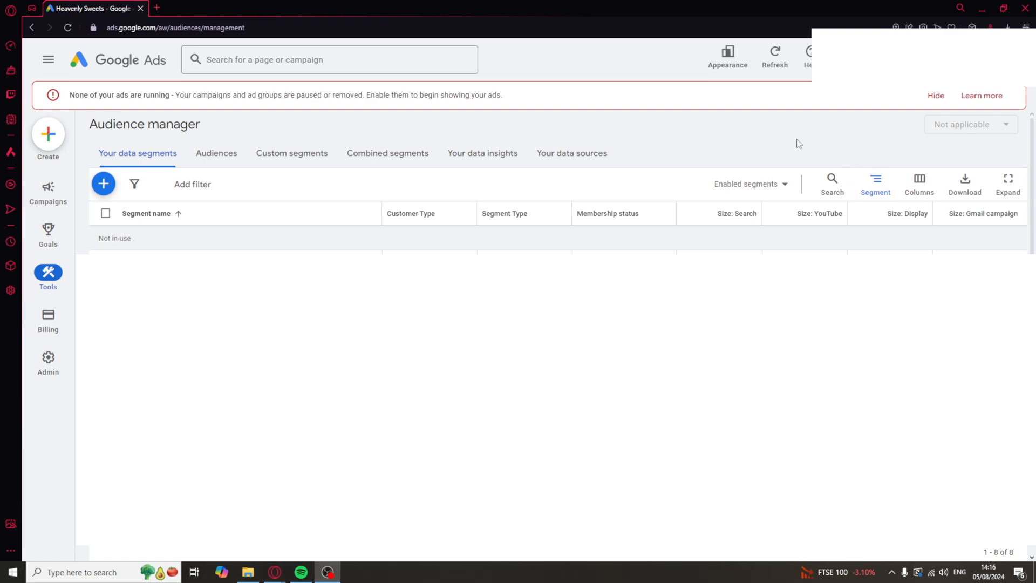
mouse_move(104, 183)
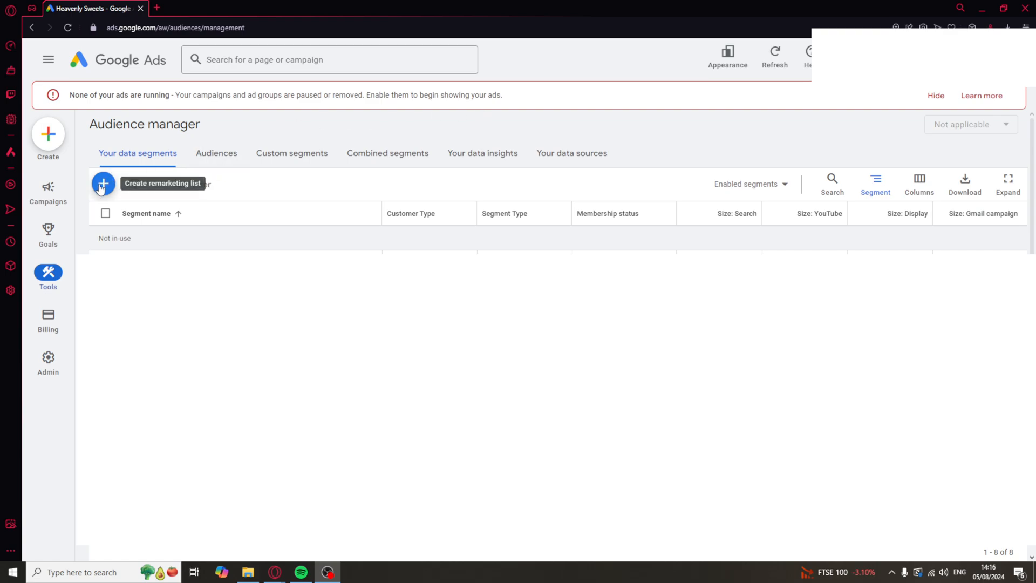
- Begin a new remarketing list of type Customer list from Your data segments
left_click(103, 183)
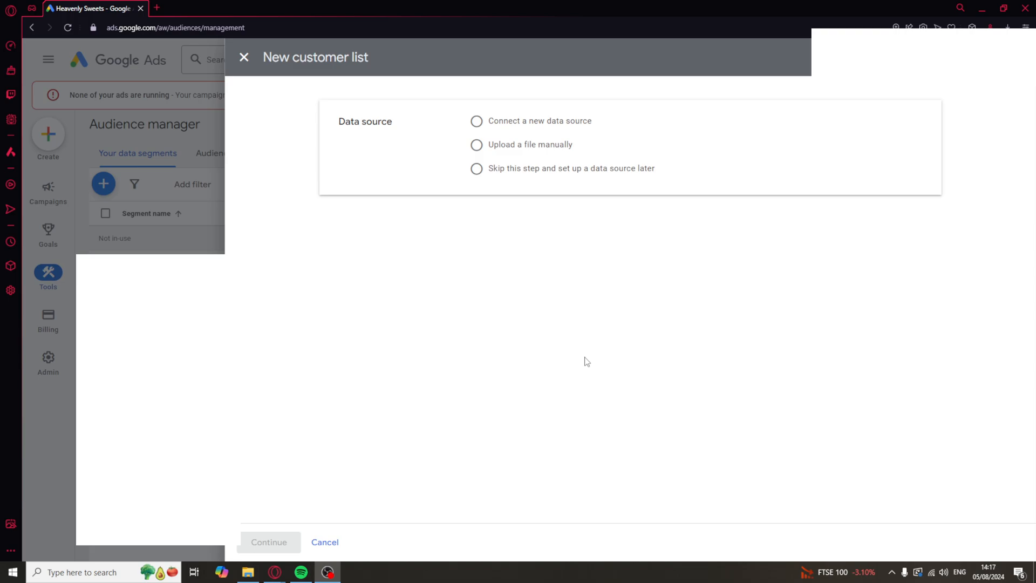
mouse_move(583, 173)
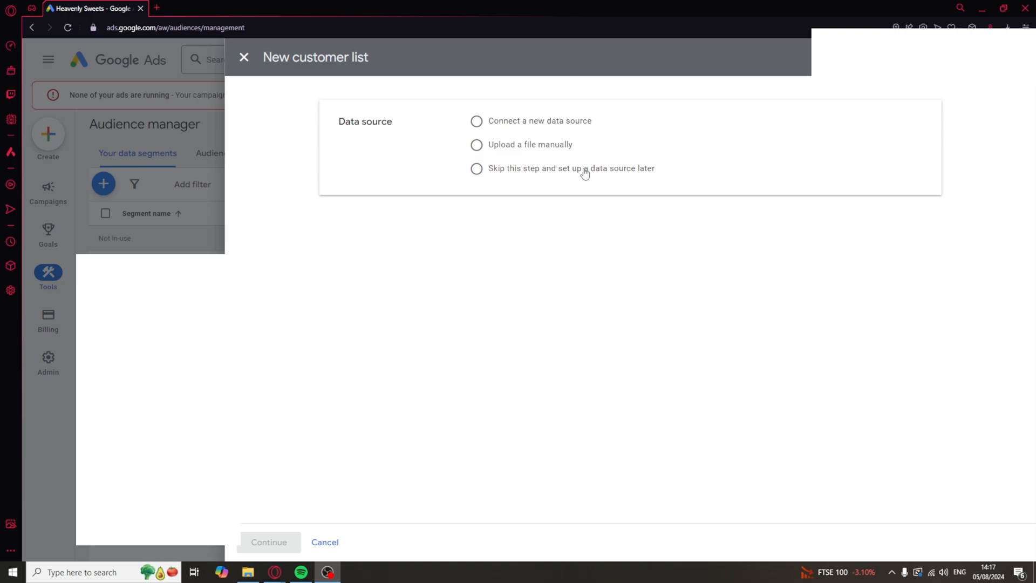
- Choose 'Skip this step and set up a data source later' and continue to segment details
left_click(476, 168)
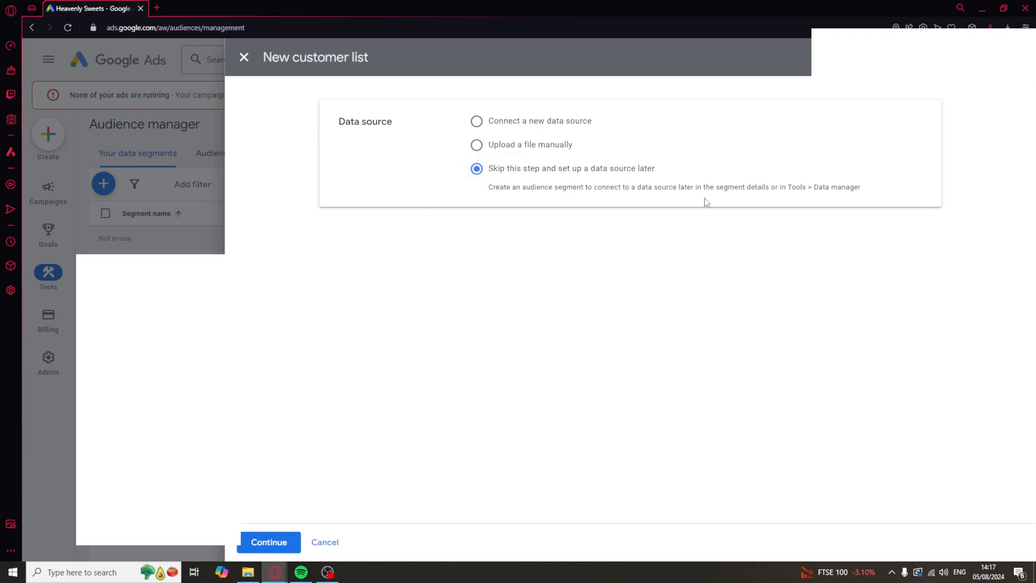
left_click(268, 542)
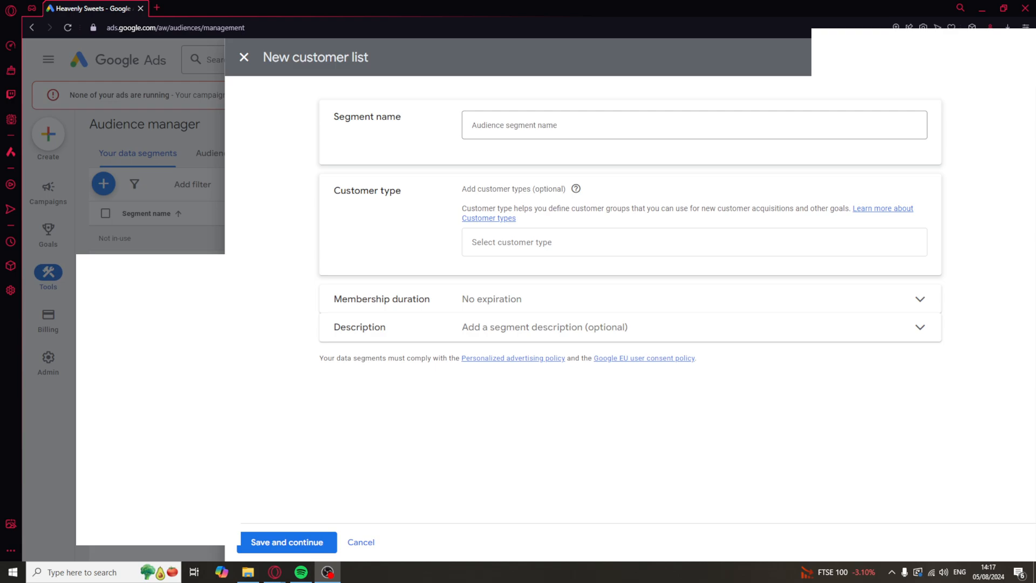
mouse_move(931, 249)
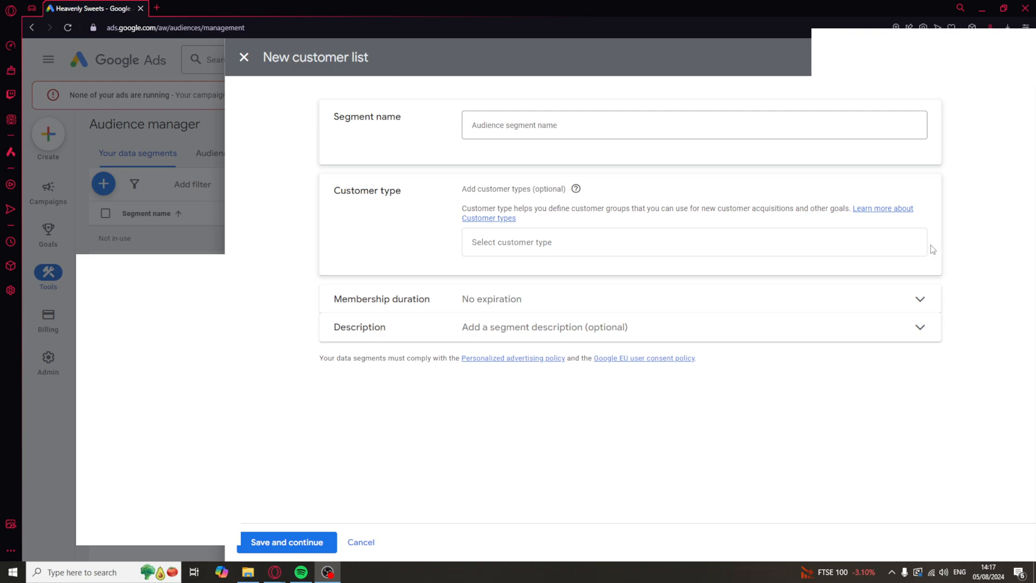
mouse_move(611, 275)
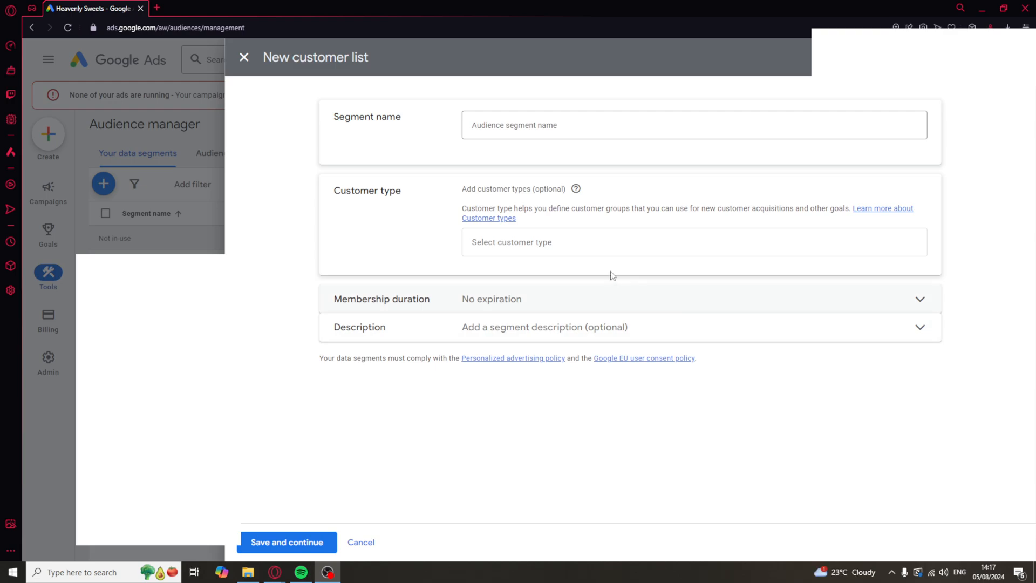
left_click(694, 240)
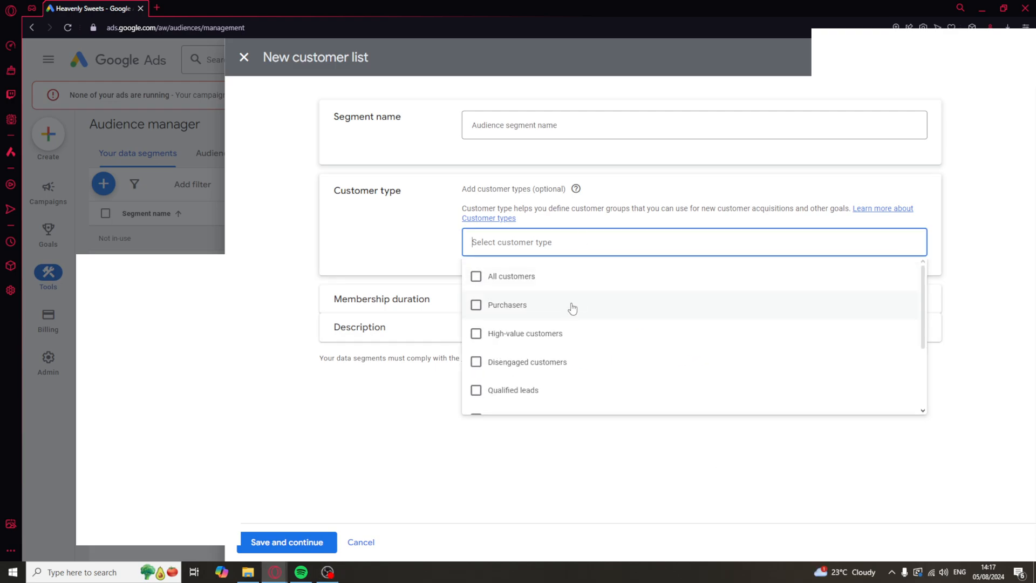
mouse_move(504, 264)
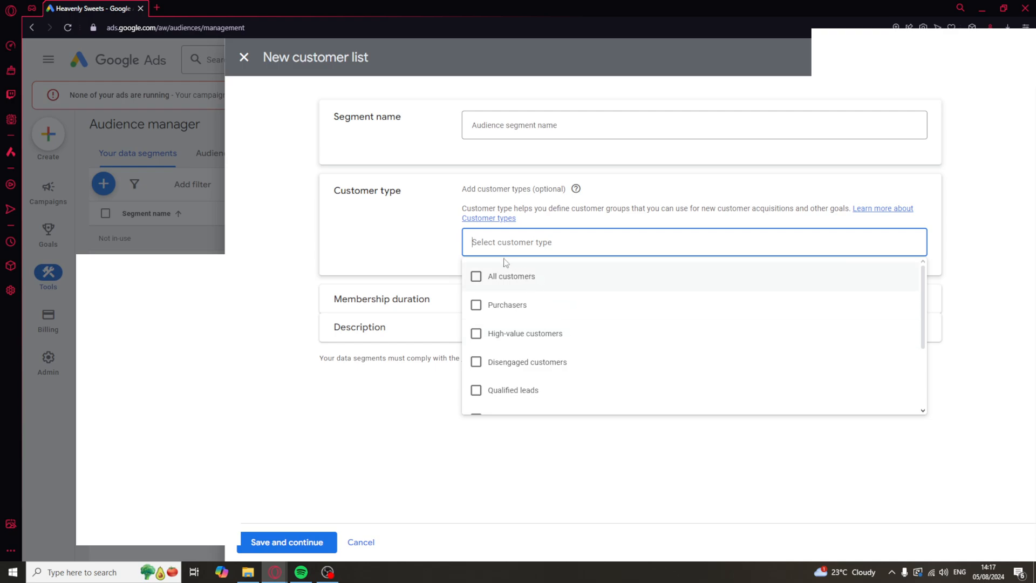
scroll("down", 3)
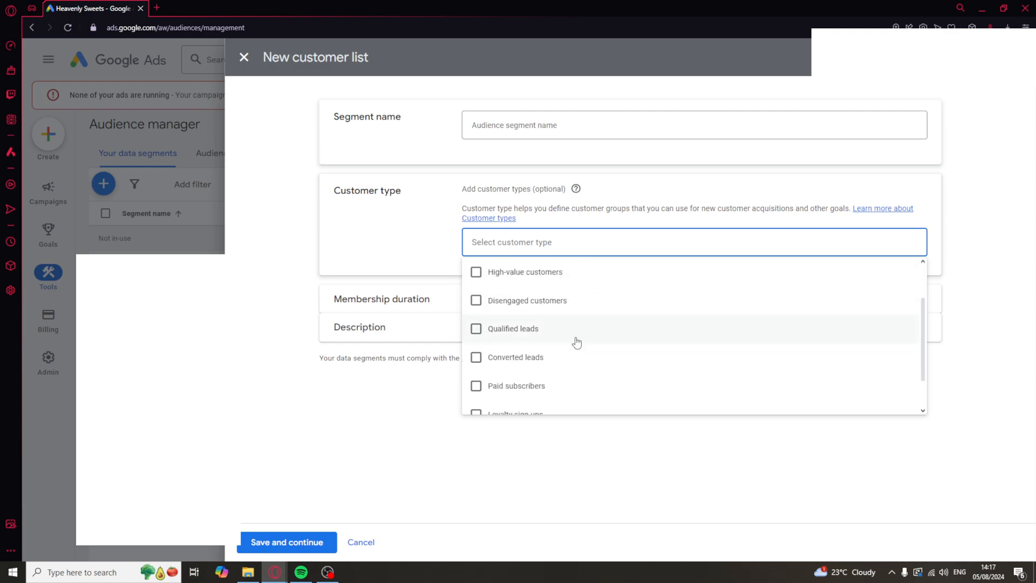
scroll("down", 3)
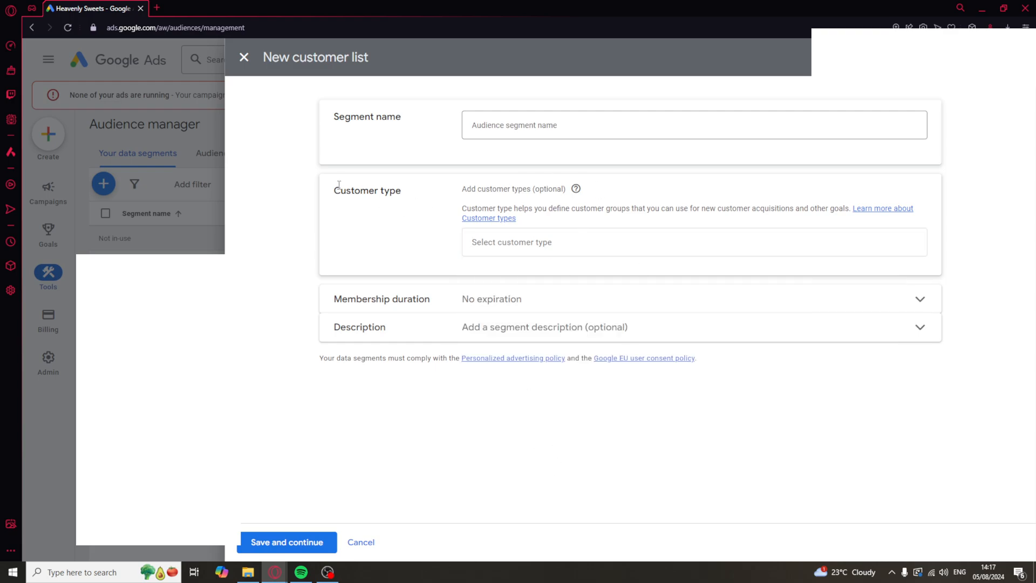
mouse_move(367, 202)
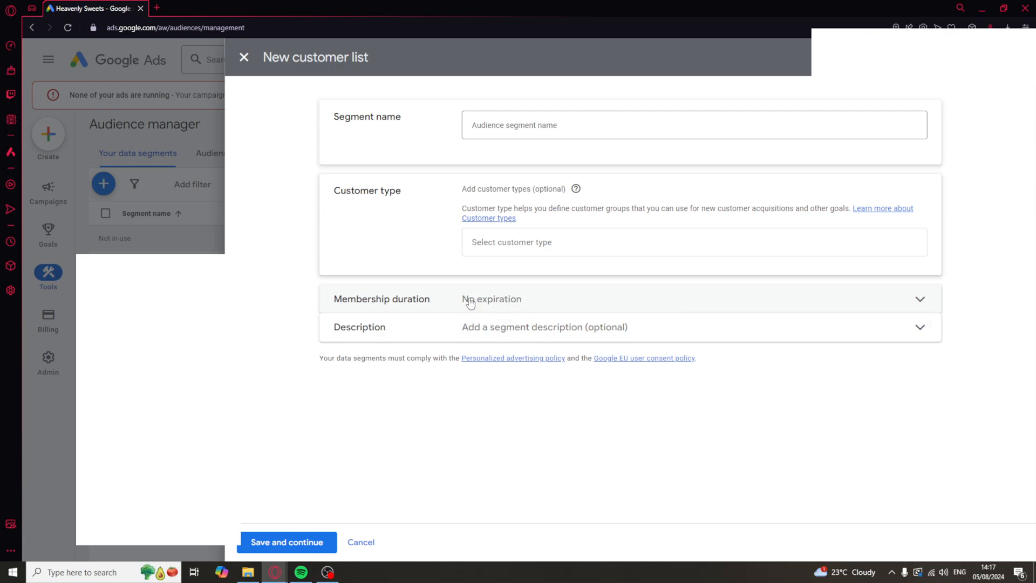
mouse_move(576, 303)
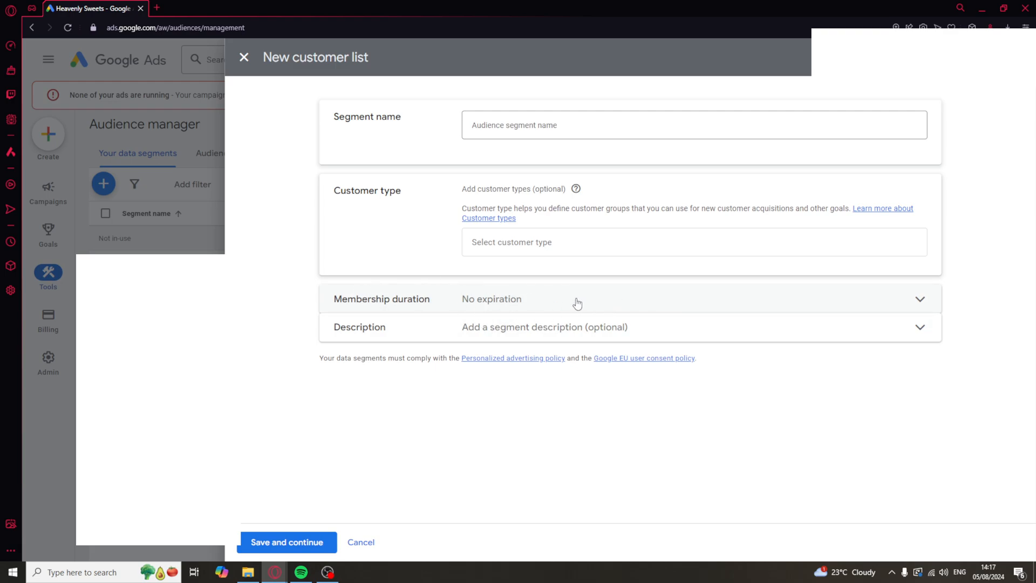
mouse_move(573, 326)
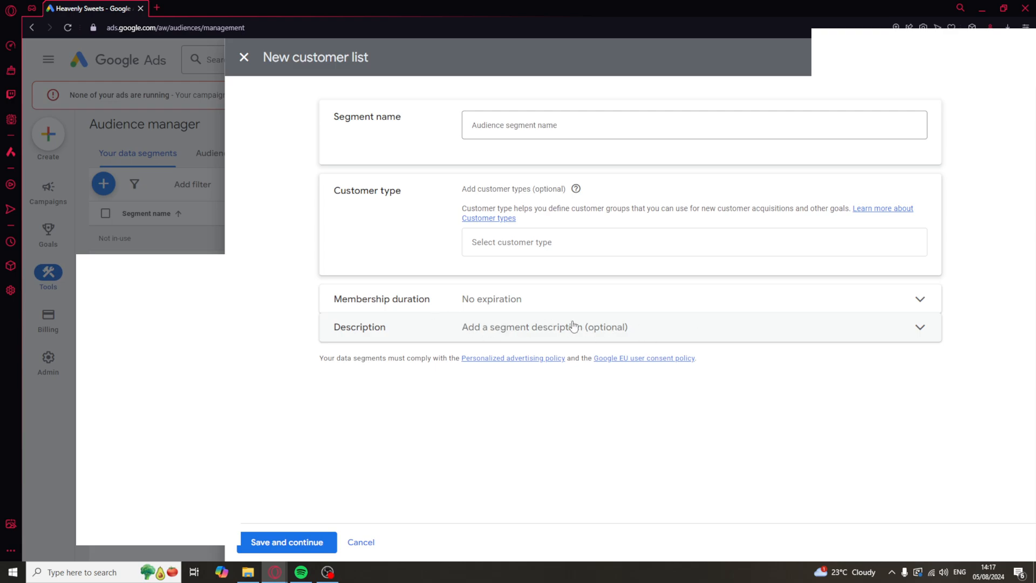
mouse_move(540, 345)
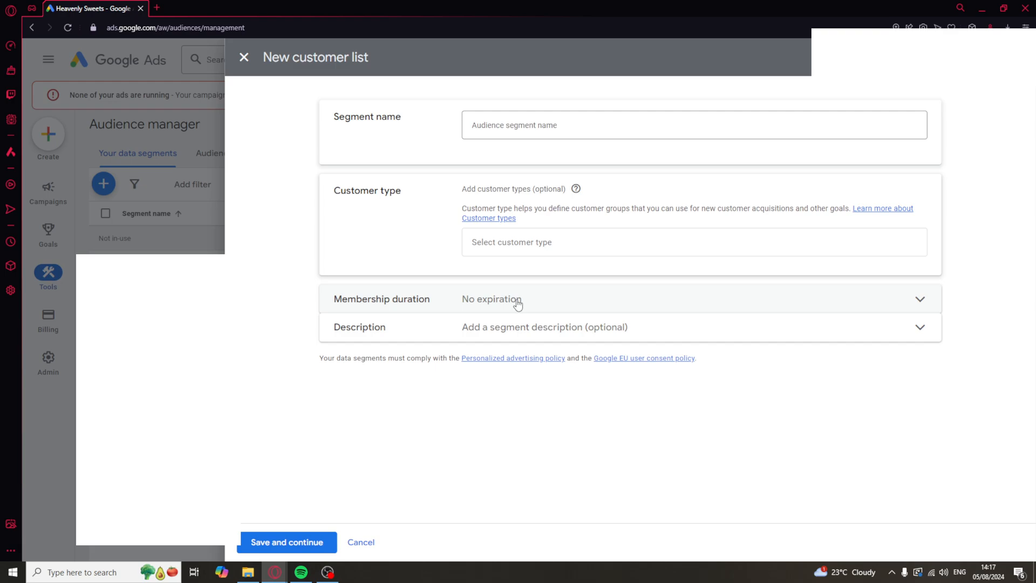
mouse_move(555, 332)
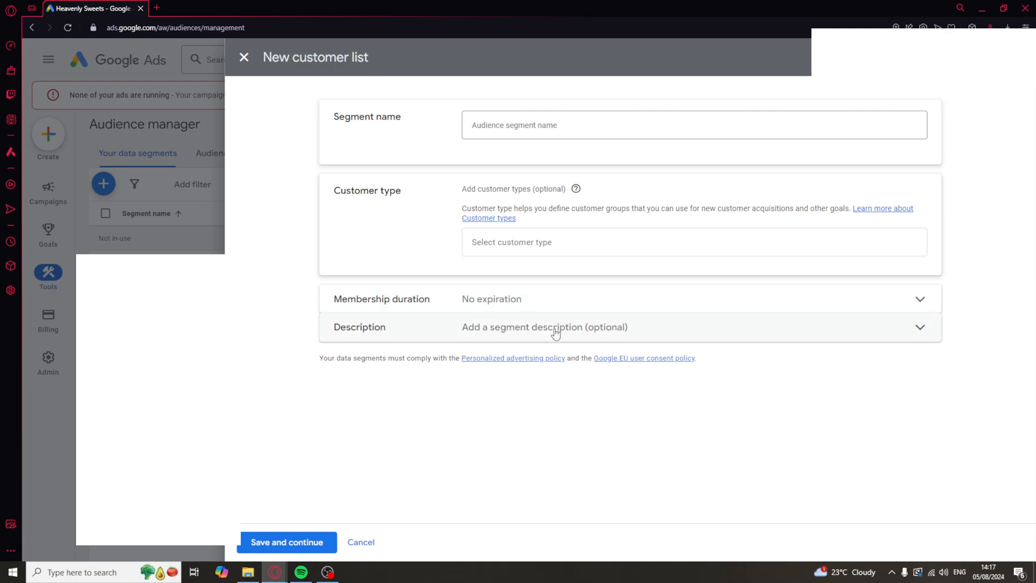
mouse_move(285, 542)
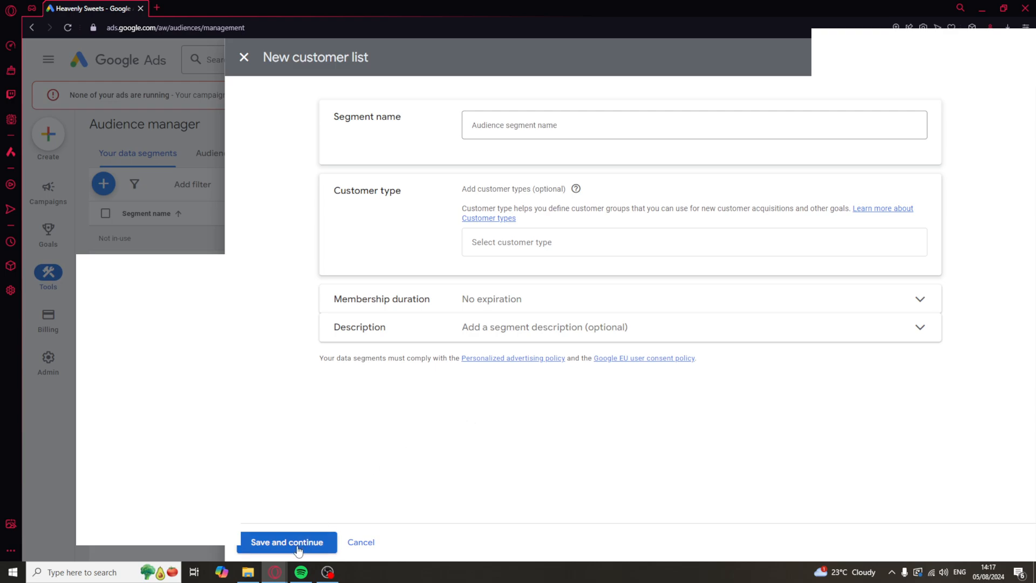